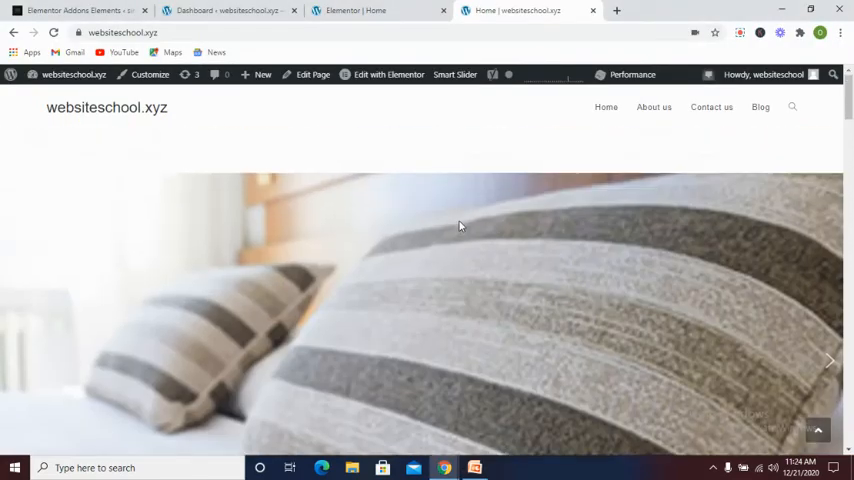
# Step: Scroll through the live homepage's slider, logo carousel and content sections
pyautogui.scroll(-3)
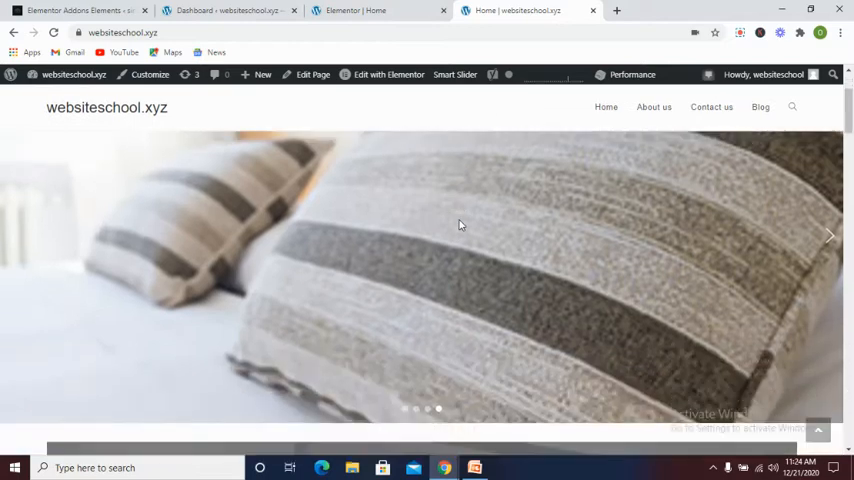
pyautogui.moveTo(513, 233)
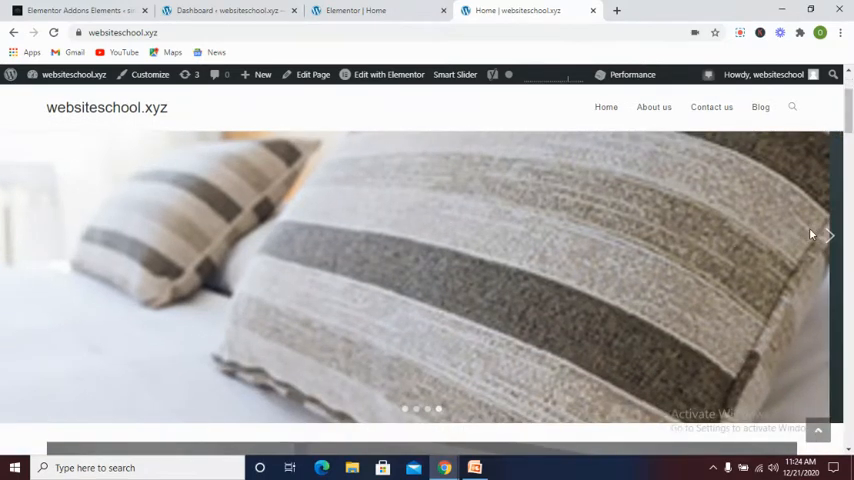
pyautogui.scroll(-3)
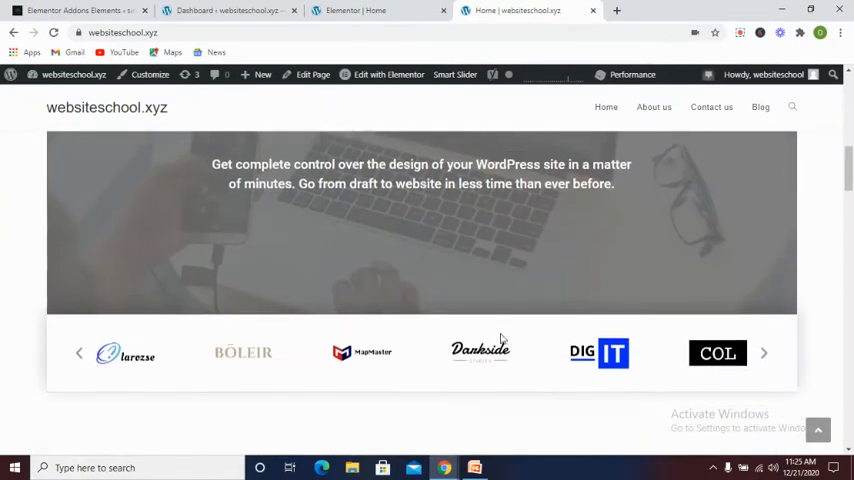
pyautogui.scroll(-3)
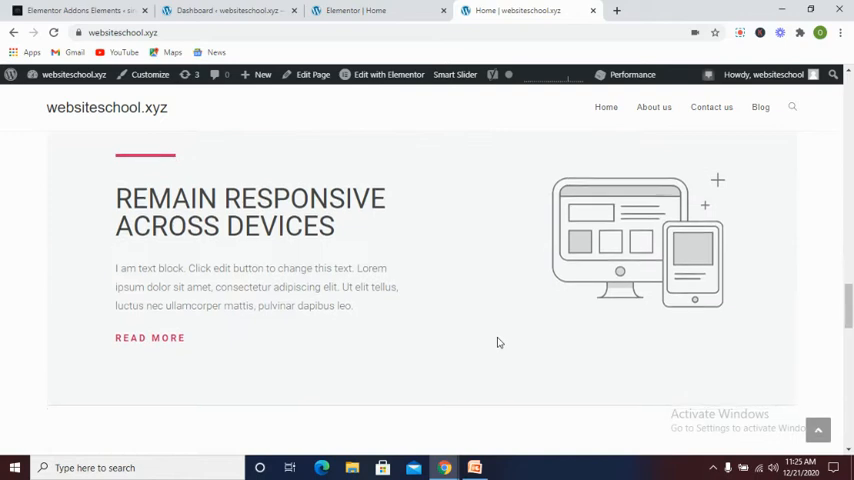
pyautogui.scroll(-3)
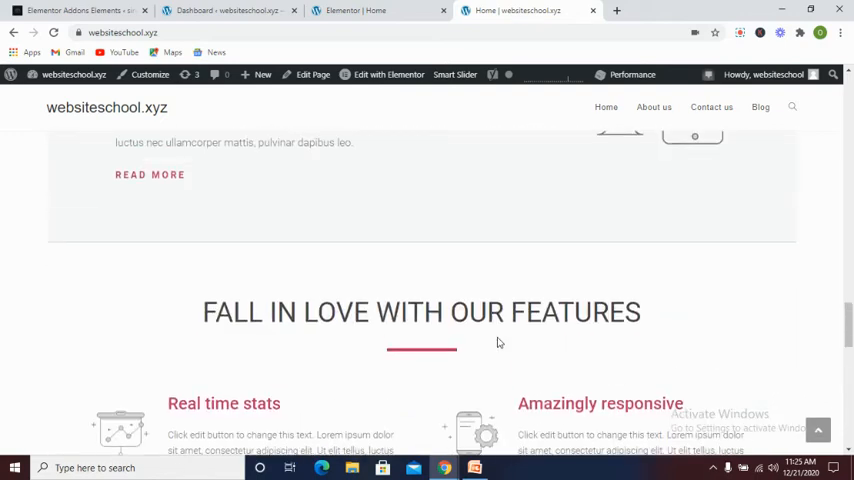
pyautogui.scroll(3)
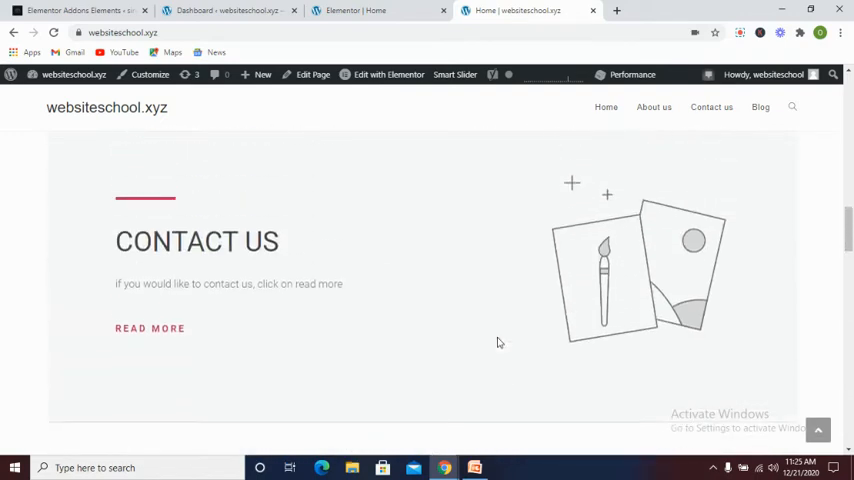
pyautogui.scroll(-3)
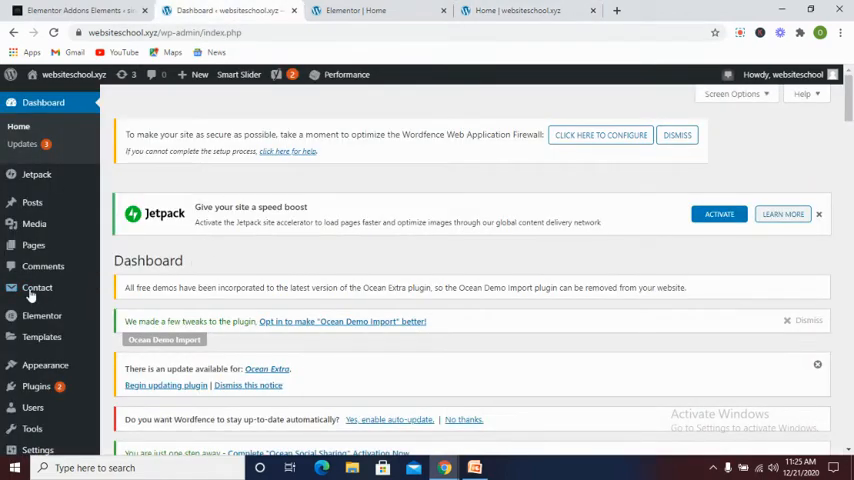
# Step: Go to Plugins > Add New and focus the Search plugins box
pyautogui.click(35, 386)
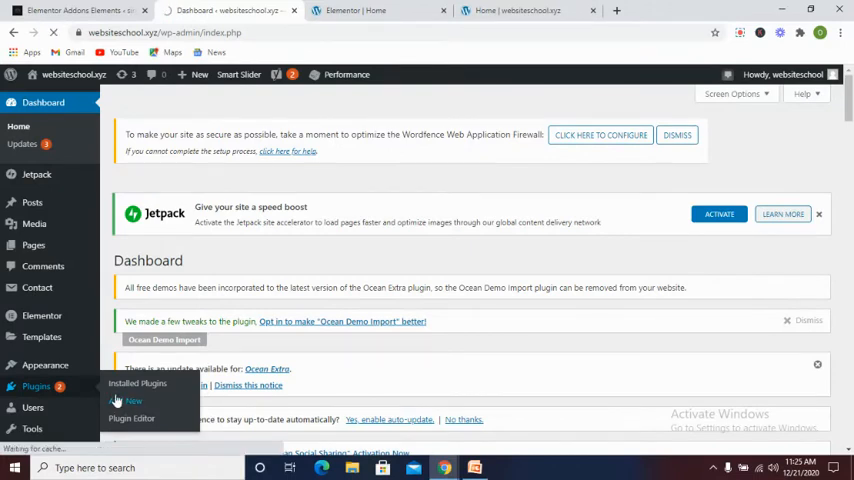
pyautogui.click(131, 401)
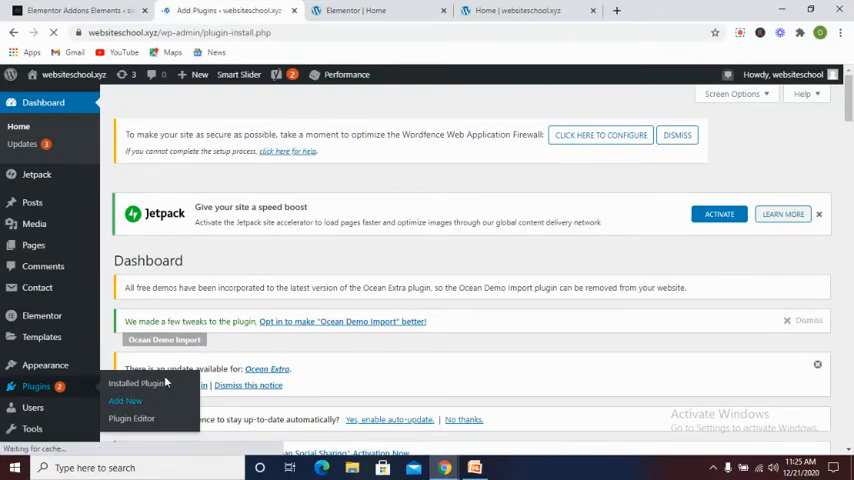
pyautogui.click(127, 400)
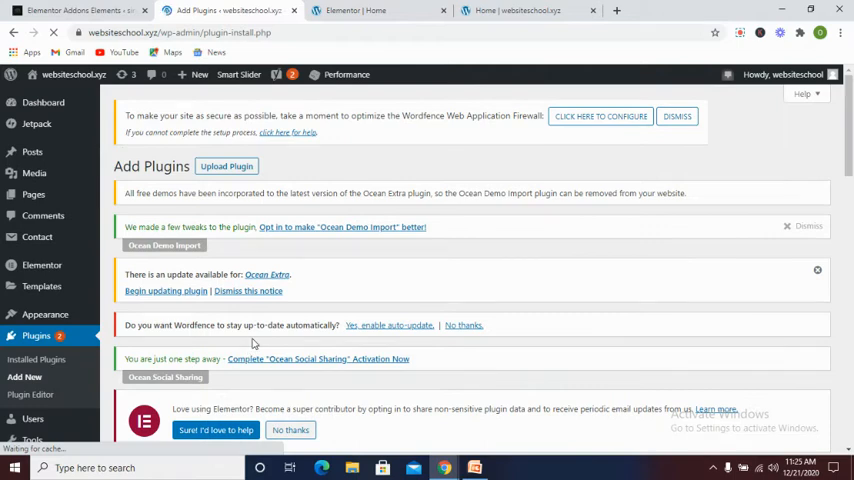
pyautogui.scroll(-3)
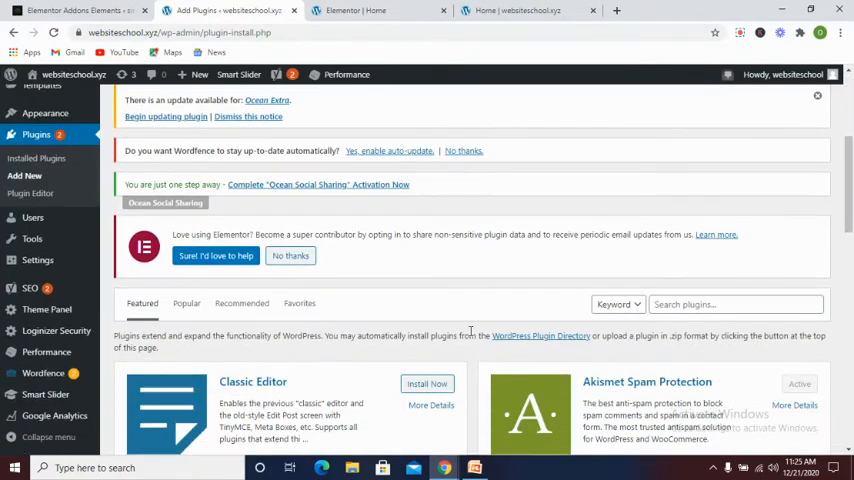
pyautogui.click(735, 304)
pyautogui.write('elementor')
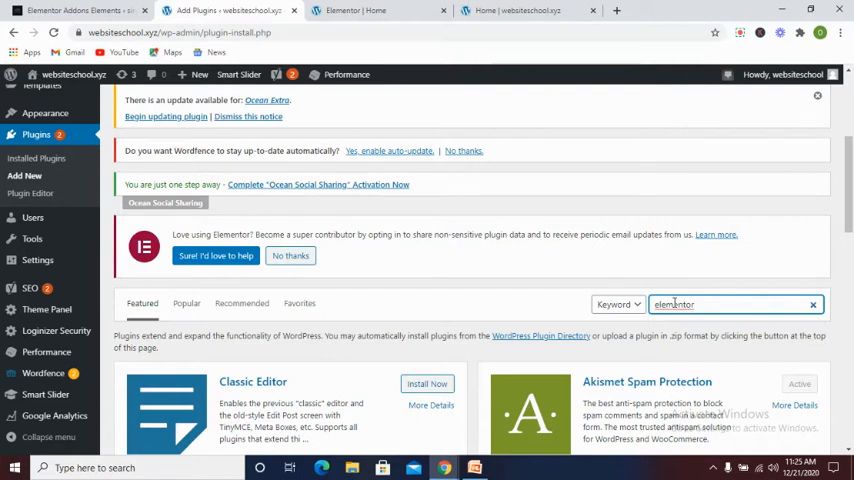
# Step: Search 'elementor addons element' and install the Elementor Addon Elements plugin
pyautogui.write('addons element')
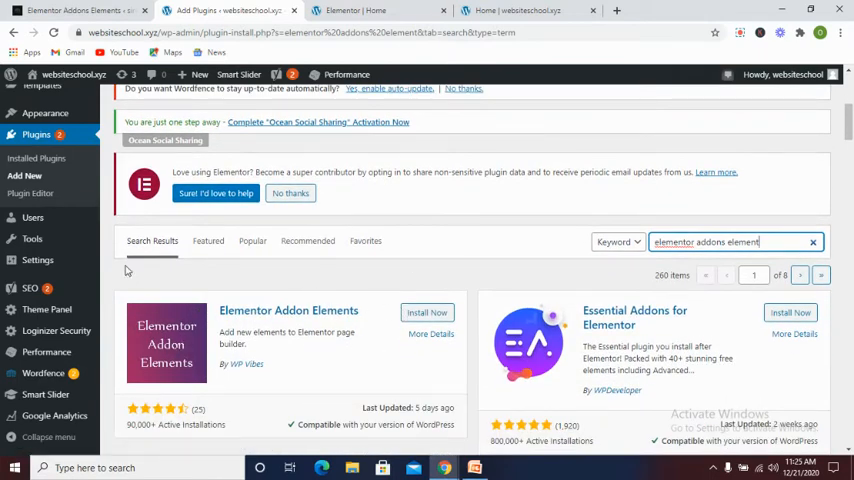
pyautogui.scroll(-3)
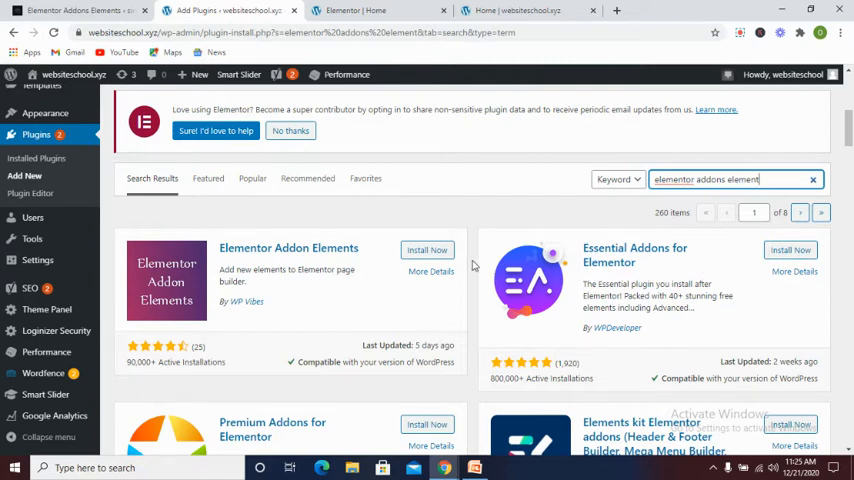
pyautogui.click(426, 250)
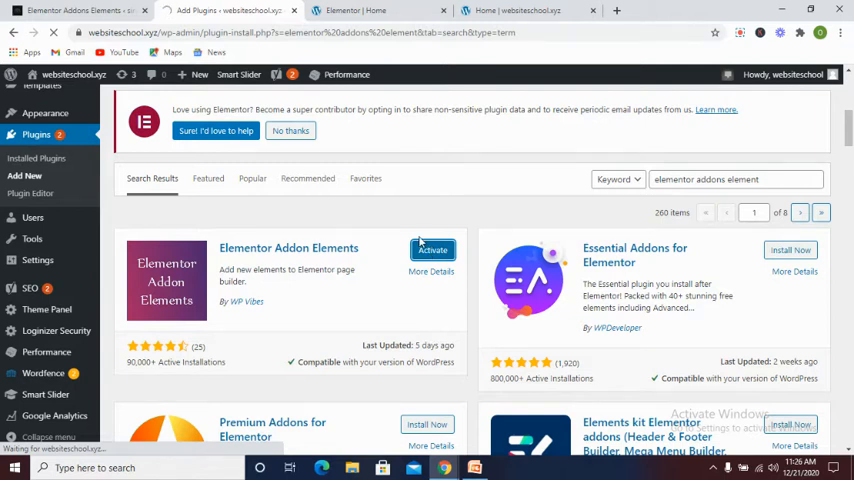
# Step: Activate Elementor Addon Elements, skip the opt-in, and open its settings page
pyautogui.click(431, 249)
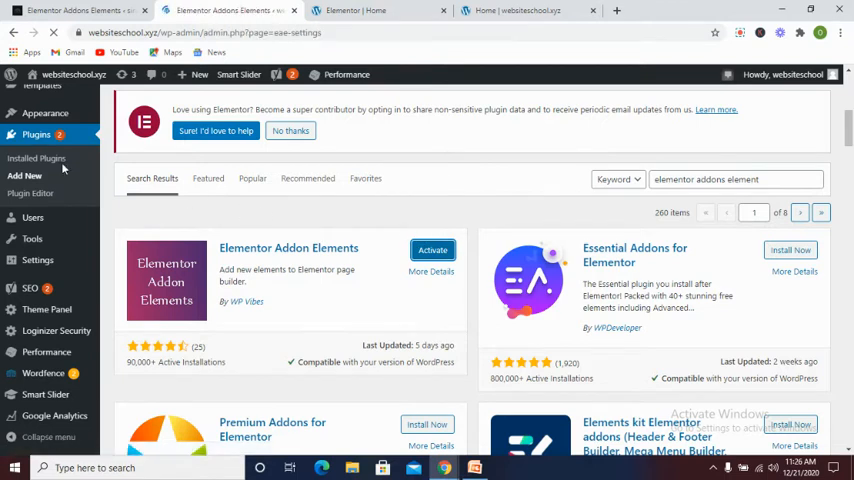
pyautogui.click(432, 250)
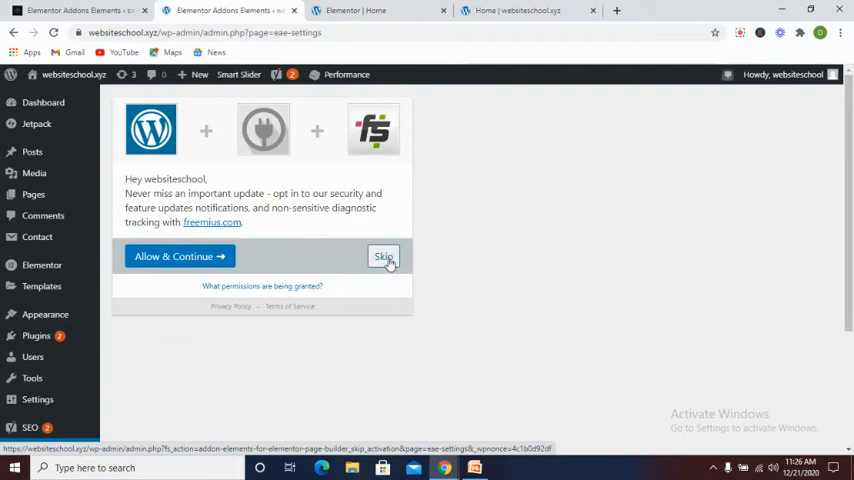
pyautogui.click(383, 256)
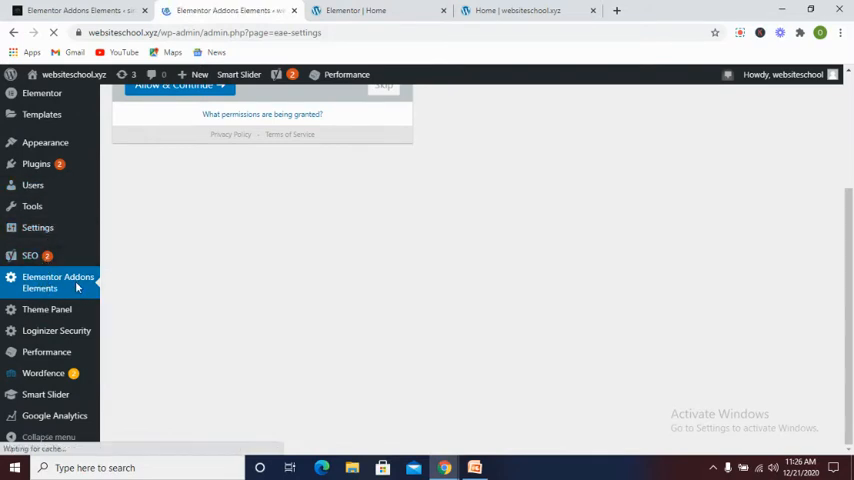
pyautogui.click(57, 282)
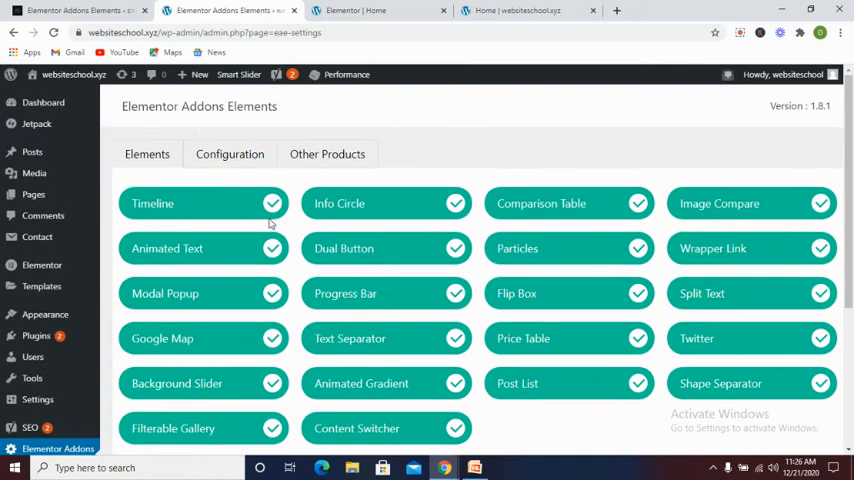
# Step: Review the 22 addon elements, keep all enabled, and save the changes
pyautogui.click(272, 203)
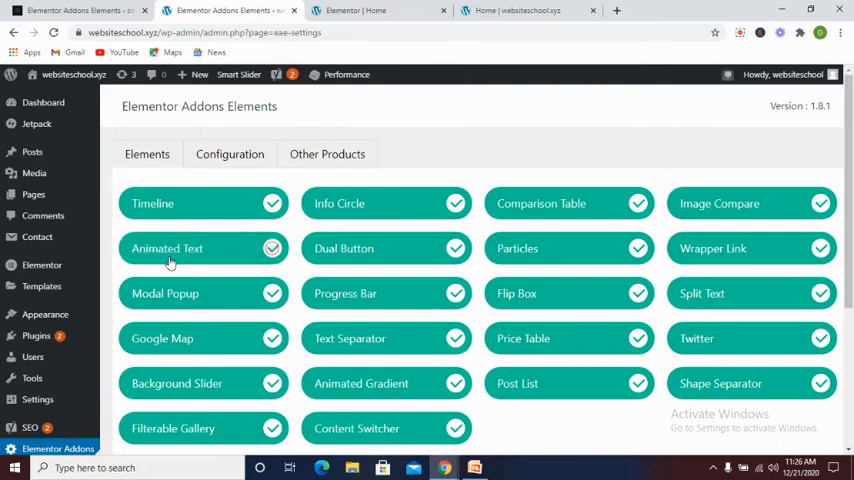
pyautogui.moveTo(200, 315)
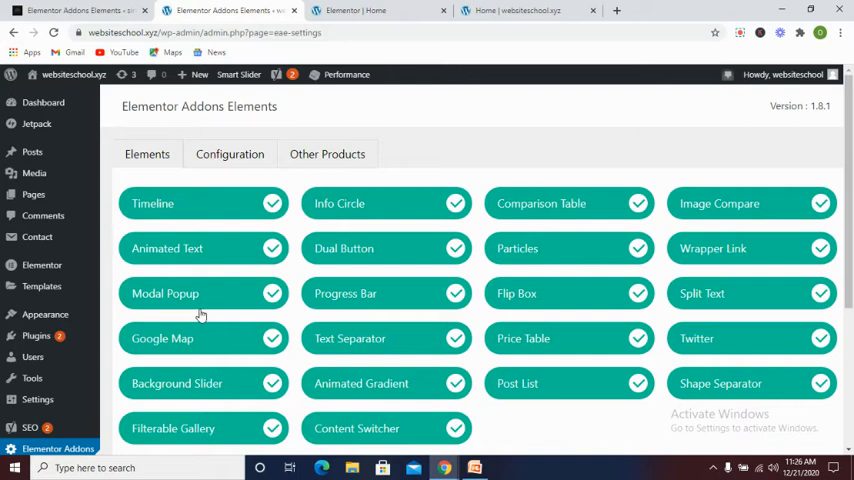
pyautogui.moveTo(195, 313)
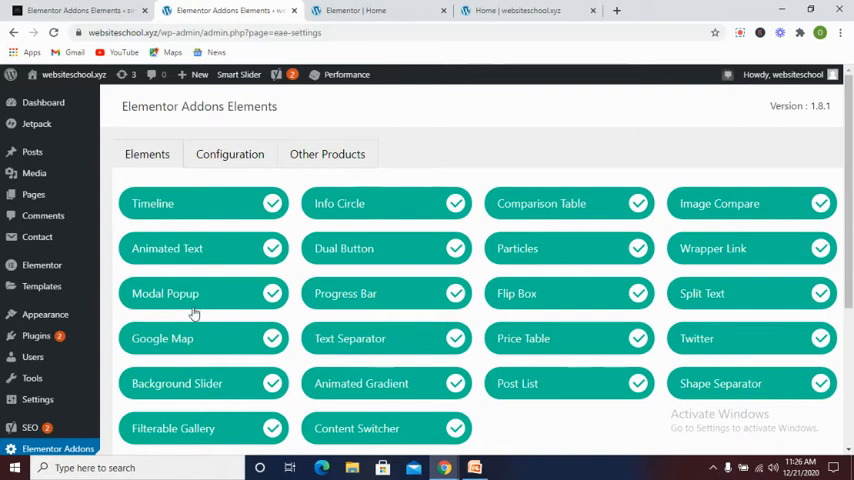
pyautogui.scroll(-3)
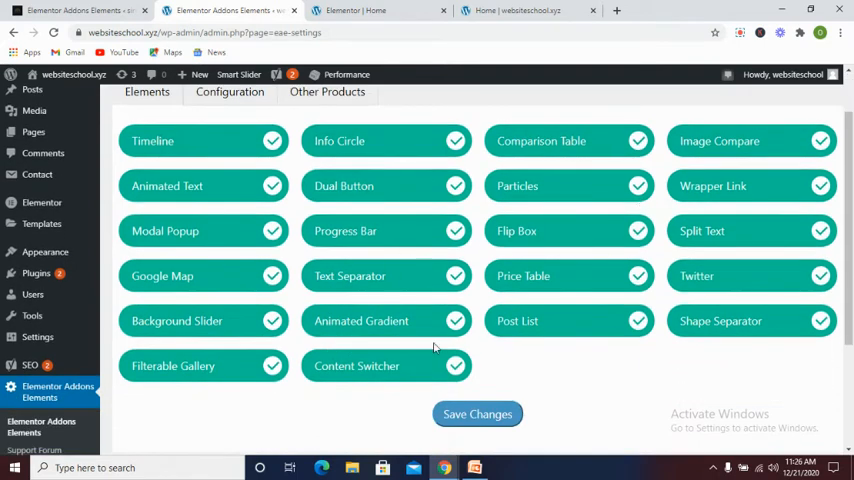
pyautogui.click(477, 414)
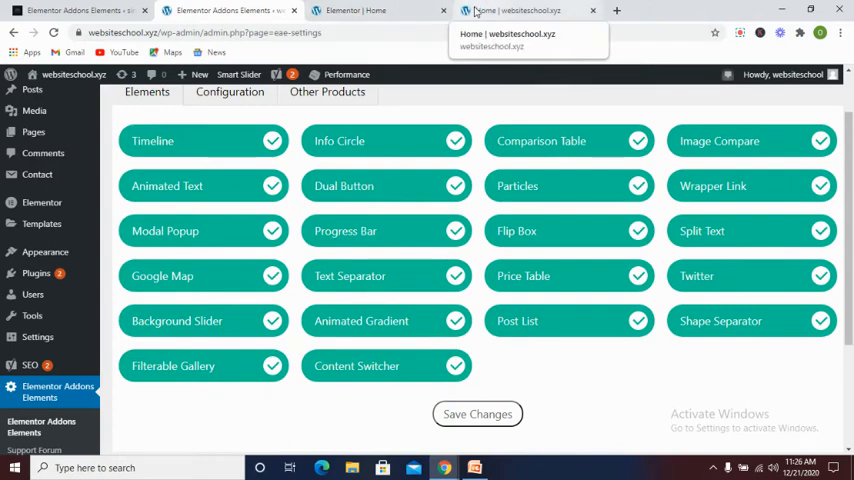
# Step: Scroll the live homepage, then return to the Elementor | Home editor tab
pyautogui.click(525, 10)
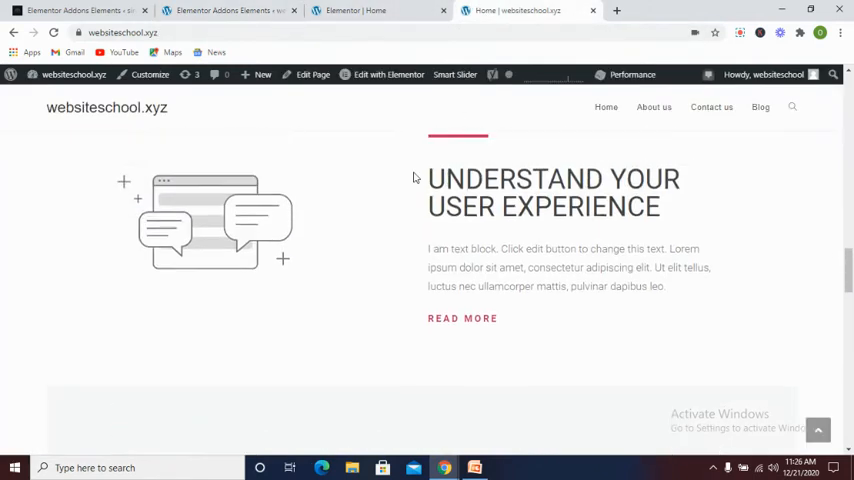
pyautogui.scroll(-3)
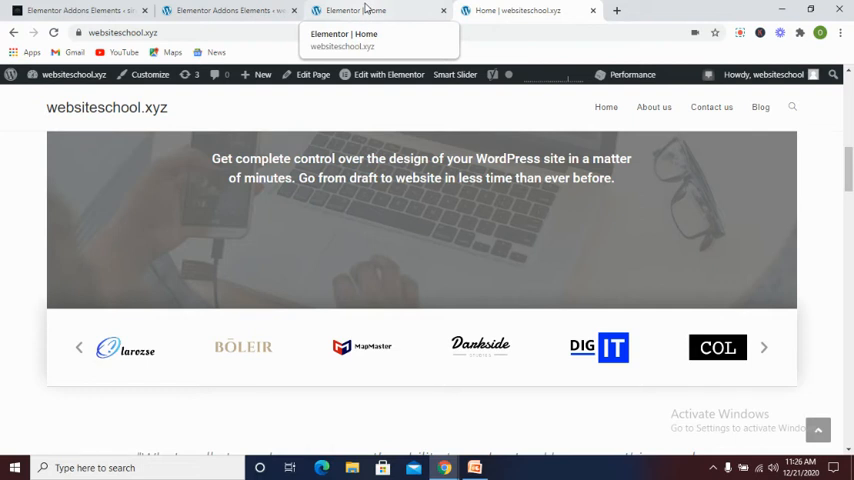
pyautogui.moveTo(379, 11)
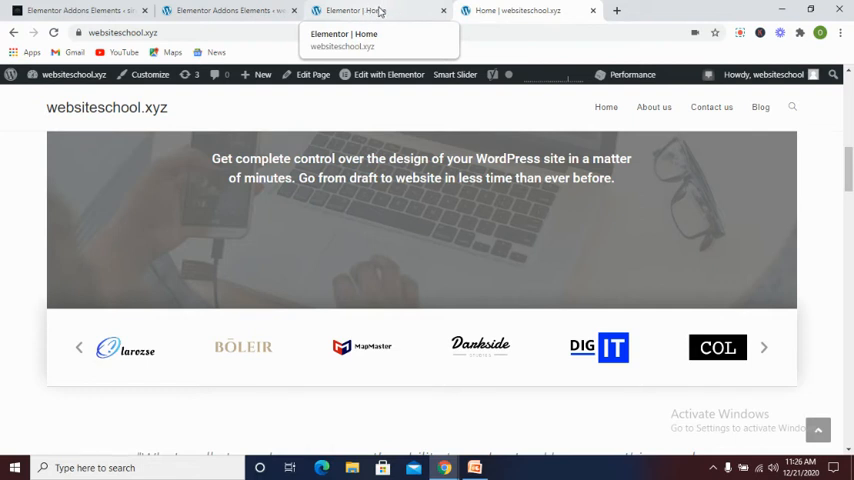
pyautogui.click(370, 10)
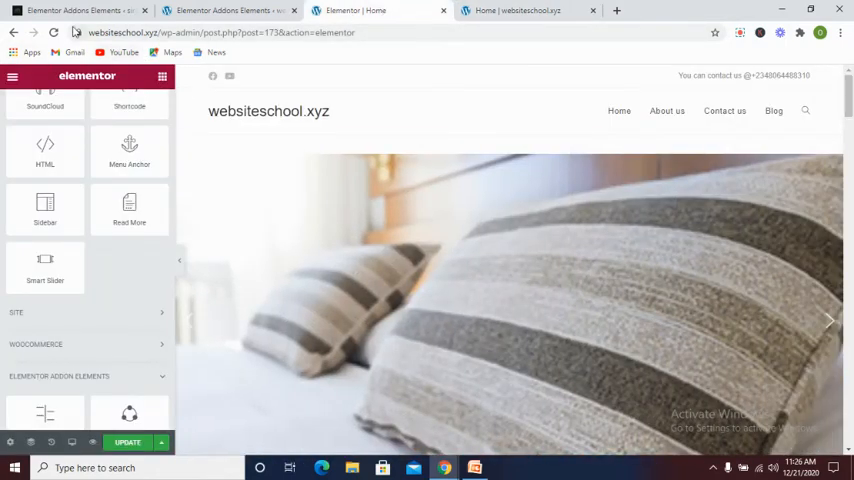
pyautogui.moveTo(68, 45)
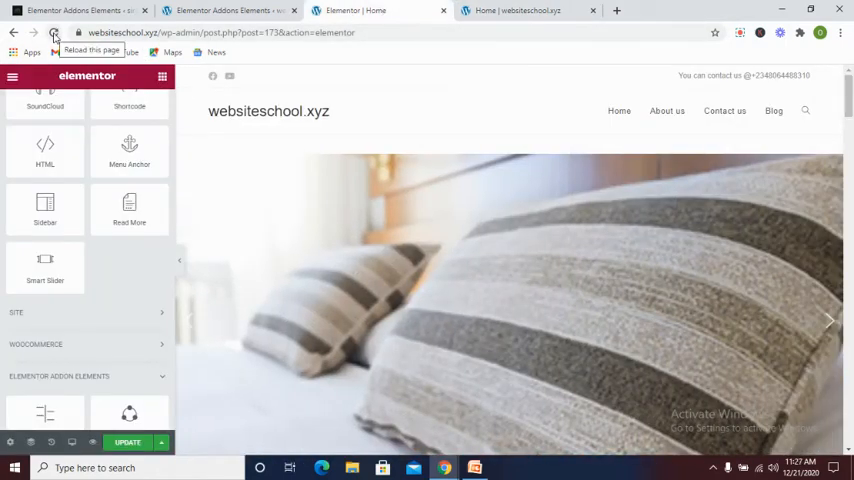
# Step: Reload the Elementor homepage editor in the browser
pyautogui.click(77, 33)
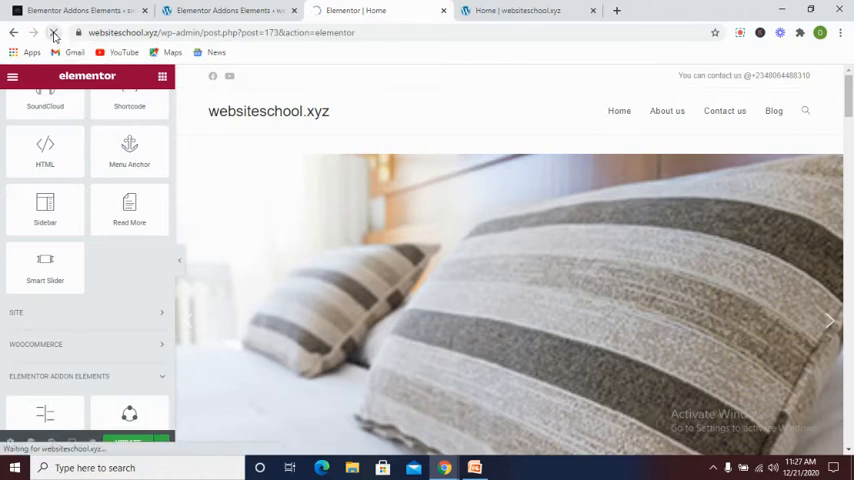
pyautogui.click(57, 33)
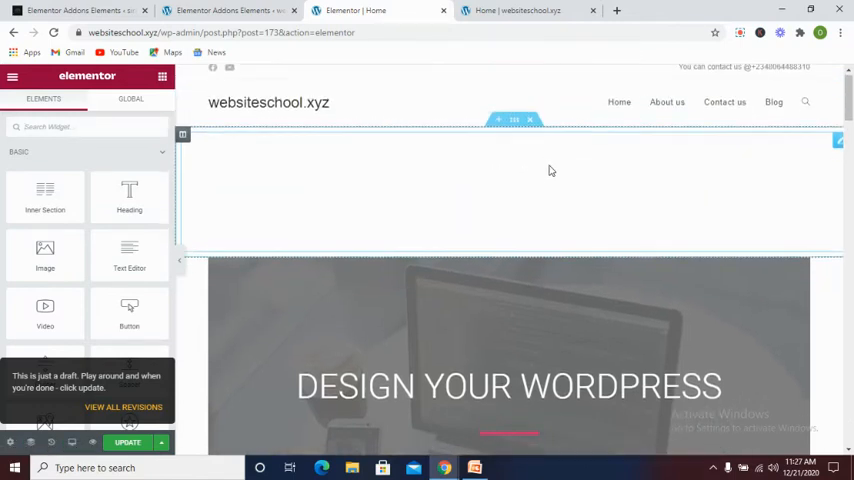
# Step: Add a one-column section above the responsive block and stretch it to full width
pyautogui.scroll(-3)
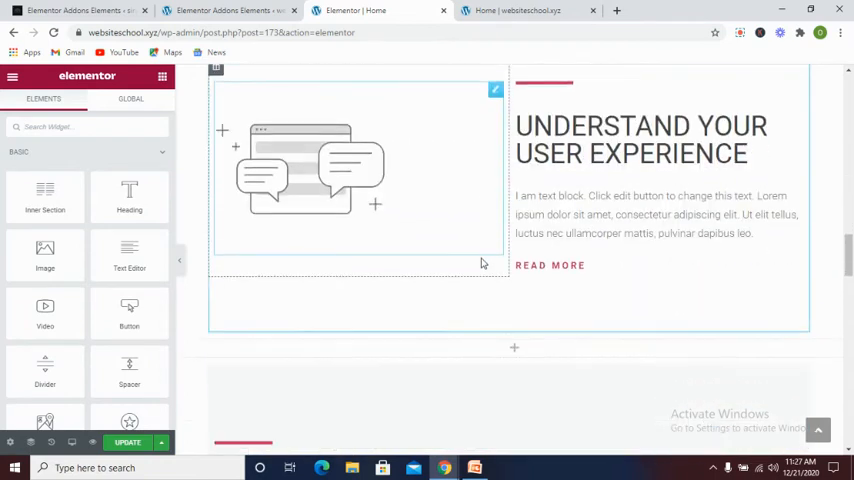
pyautogui.scroll(-3)
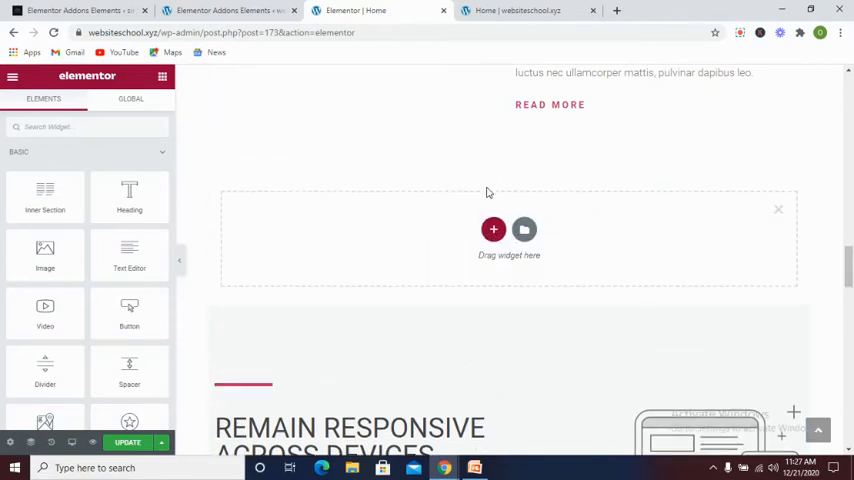
pyautogui.click(493, 229)
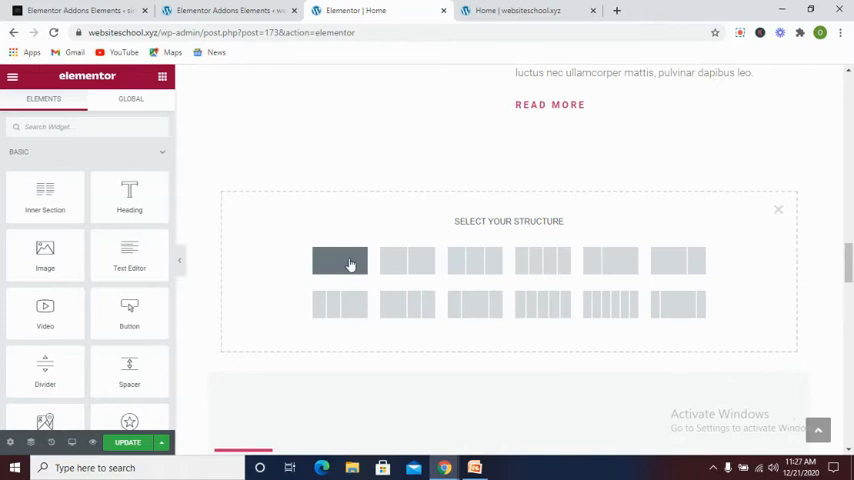
pyautogui.click(339, 260)
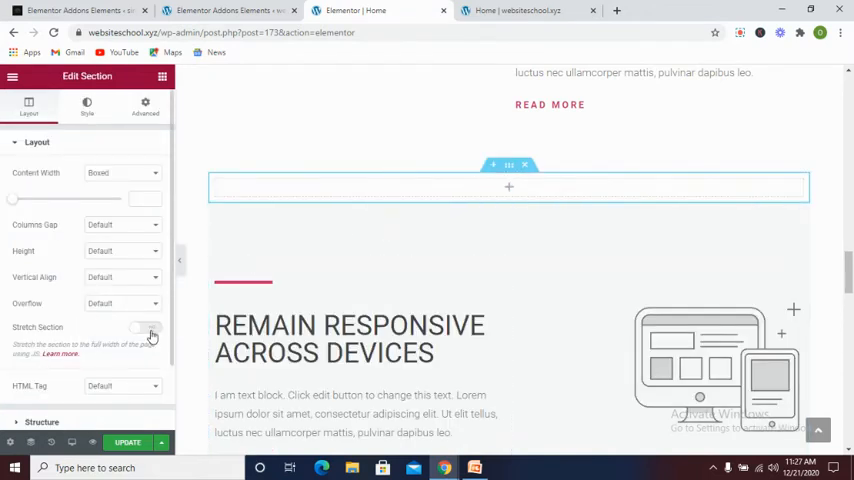
pyautogui.click(145, 327)
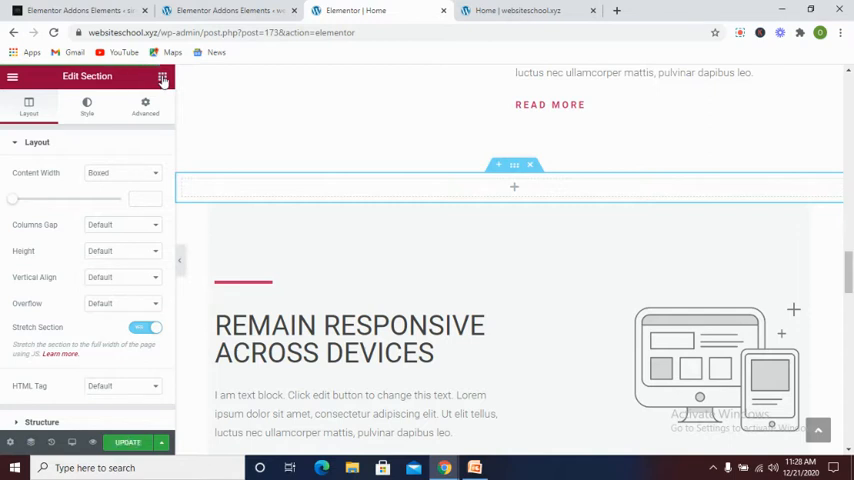
pyautogui.click(155, 77)
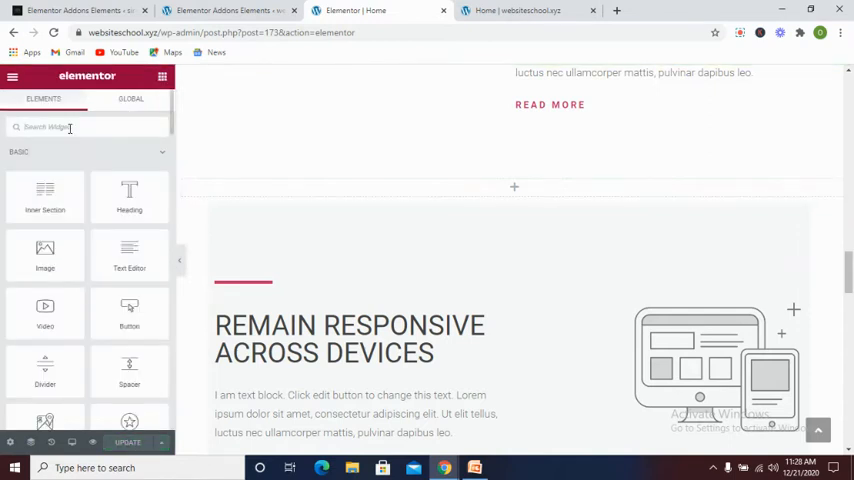
# Step: Search widgets for 'ani' and drag EAE - Animated Text into the new section
pyautogui.write('a')
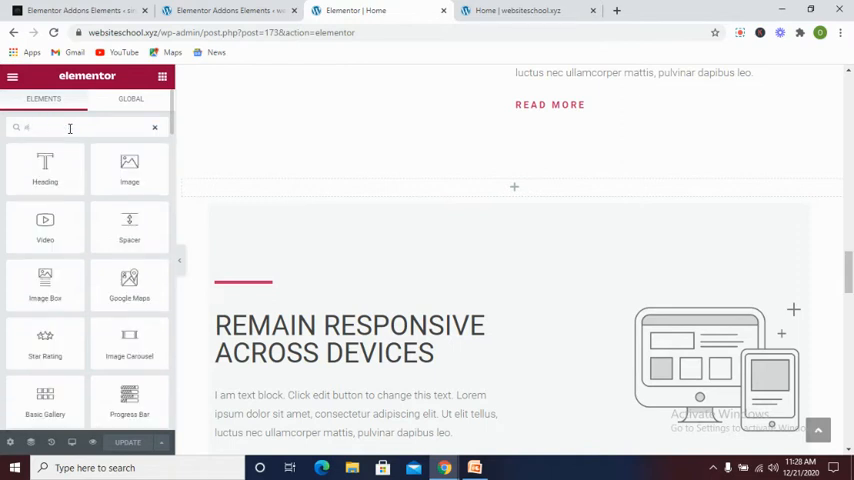
pyautogui.write('ani')
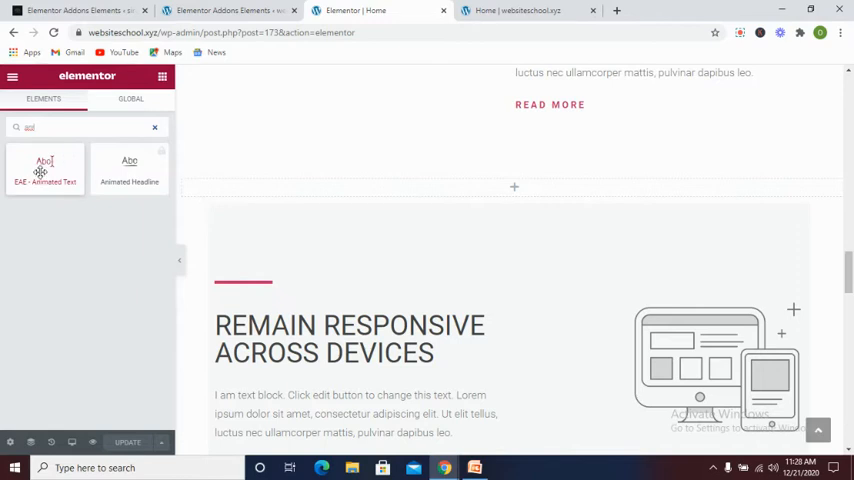
pyautogui.moveTo(45, 165); pyautogui.dragTo(444, 186)
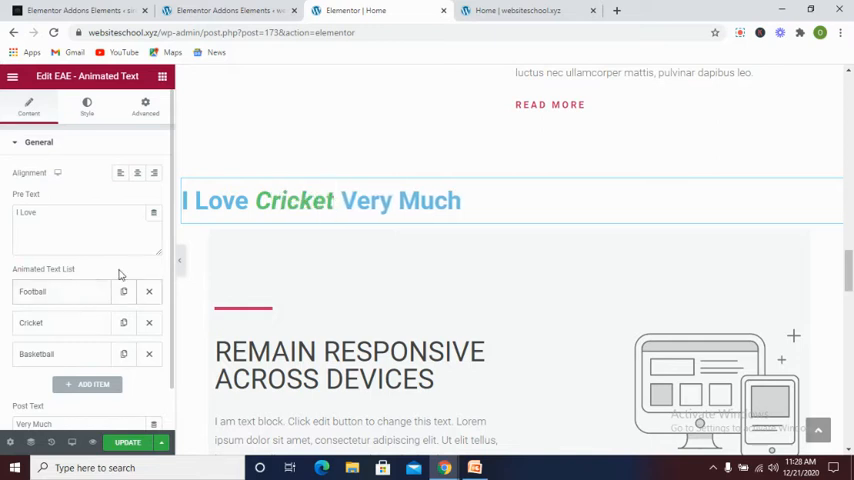
# Step: Replace the Pre Text 'I Love' with 'Remain'
pyautogui.scroll(-3)
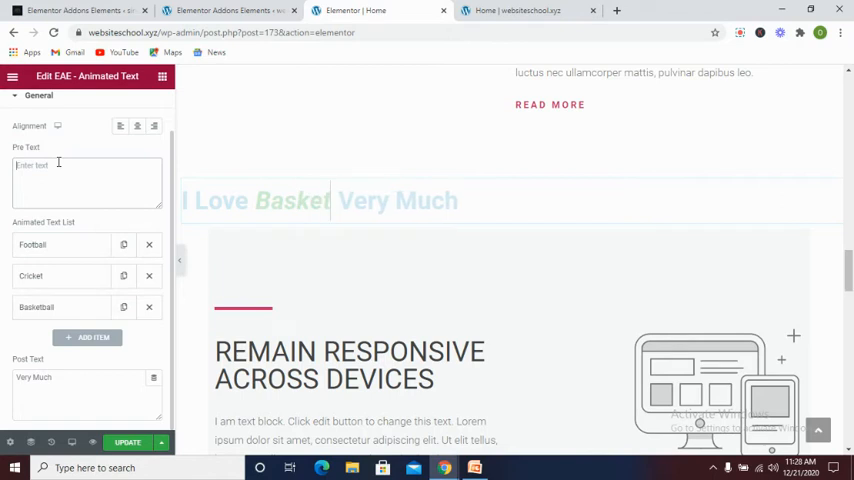
pyautogui.write('R')
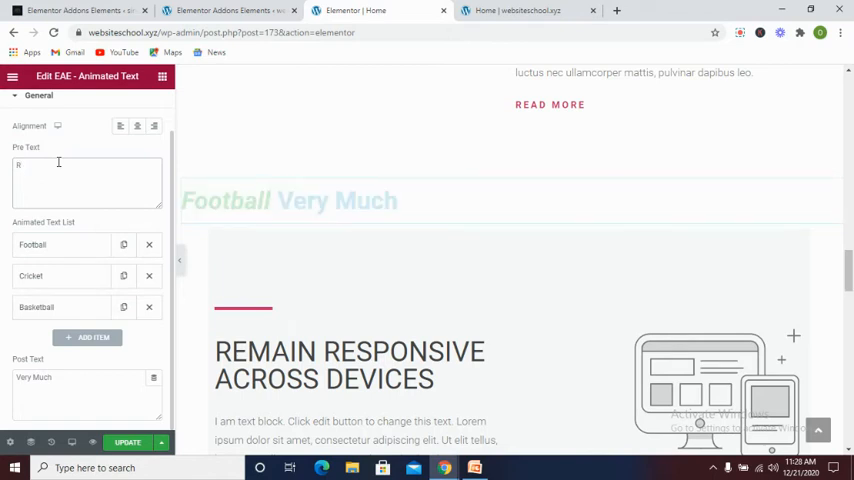
pyautogui.write('emain')
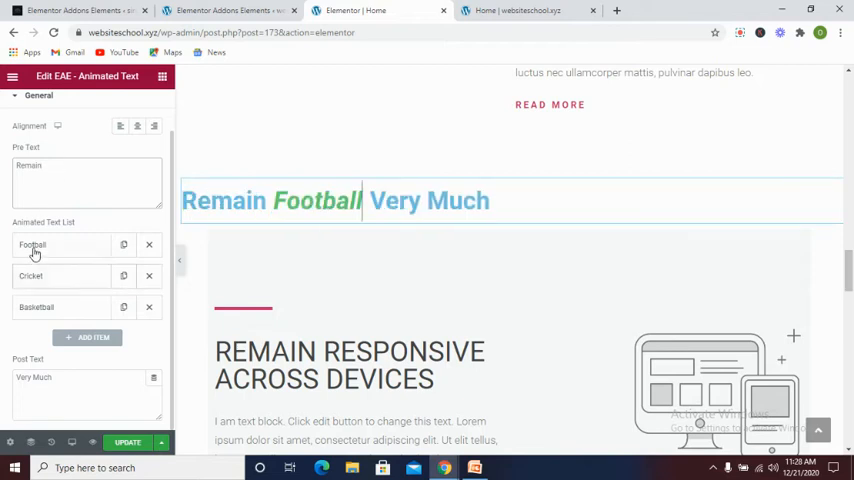
pyautogui.moveTo(46, 231)
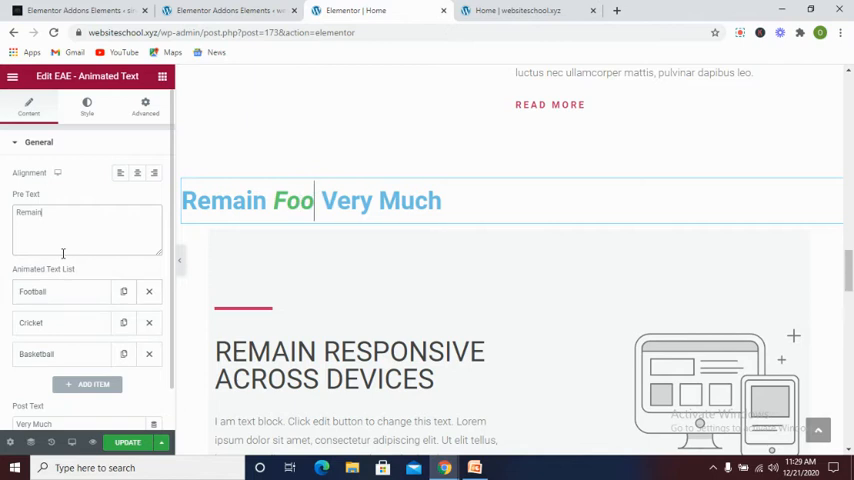
# Step: Keep Responsive as the only animated word by deleting Football and the empty entry
pyautogui.click(88, 380)
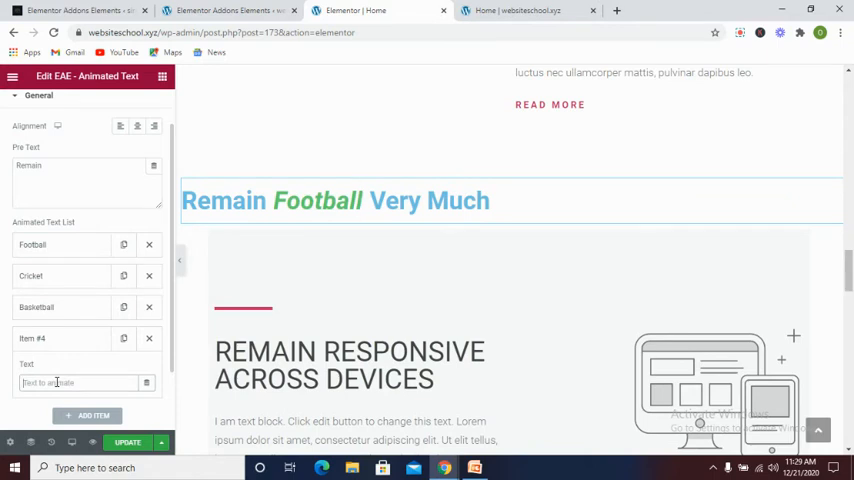
pyautogui.write('Responsive')
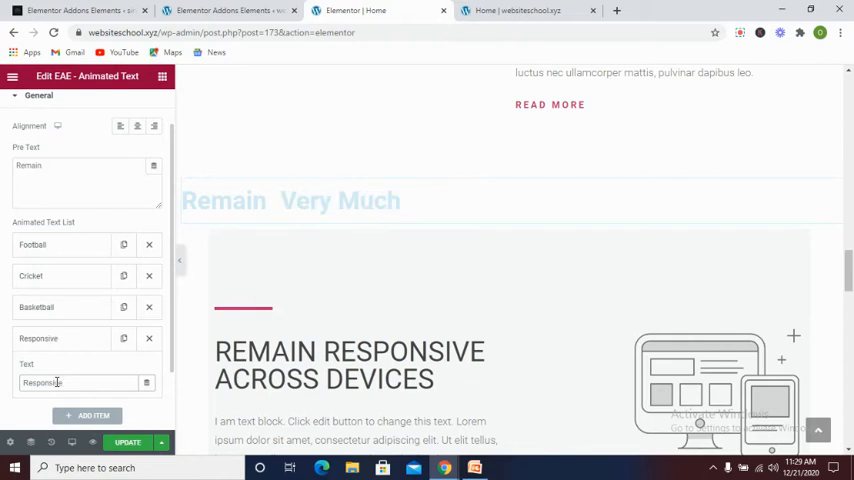
pyautogui.click(87, 414)
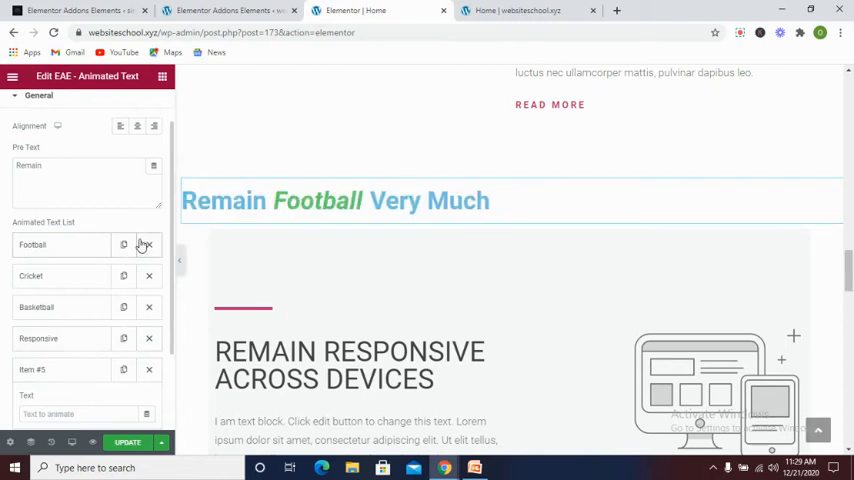
pyautogui.click(148, 244)
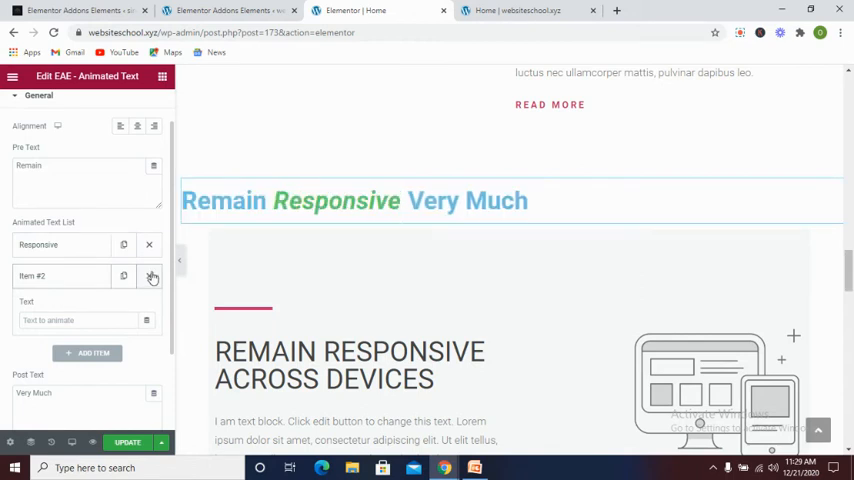
pyautogui.click(152, 276)
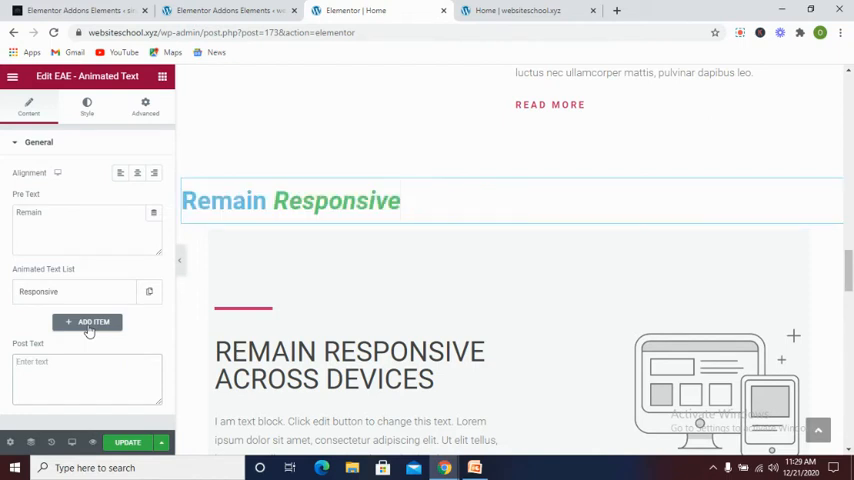
# Step: Enter 'Across Devicces' as the post text and move to the widget's Style settings
pyautogui.write('Ad')
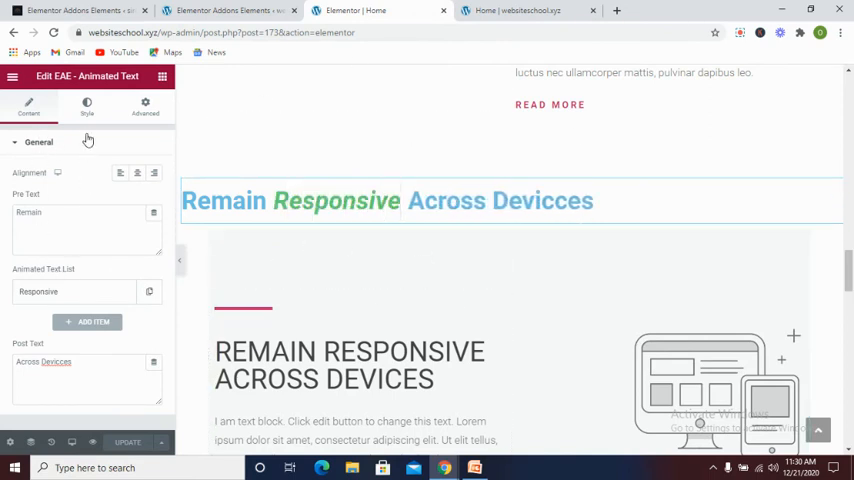
pyautogui.click(86, 105)
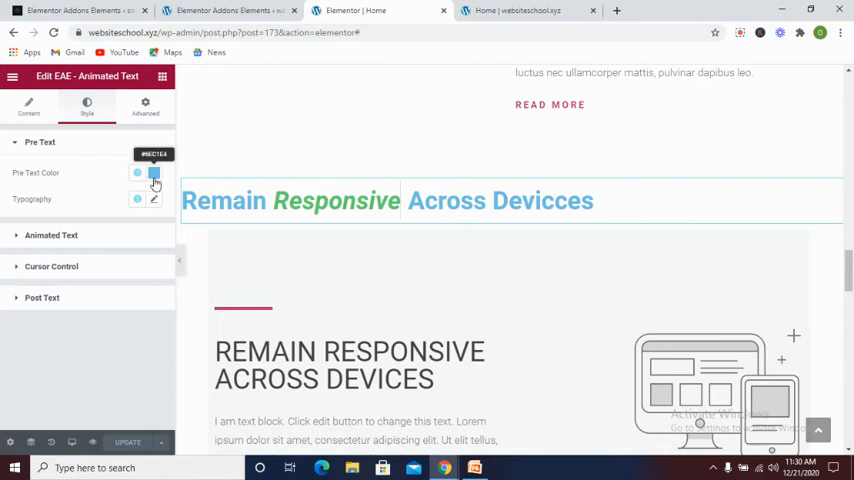
# Step: Give the pre-text 'Remain' a blue color and typography of size 46, weight 600
pyautogui.click(153, 173)
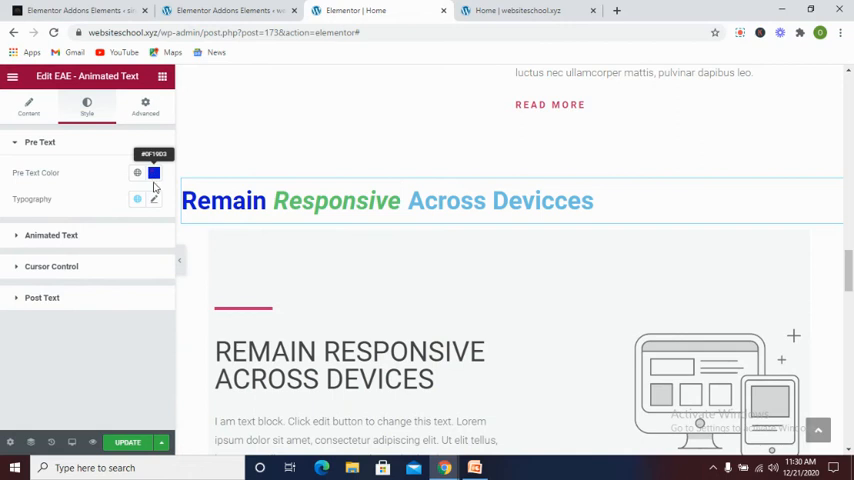
pyautogui.click(153, 198)
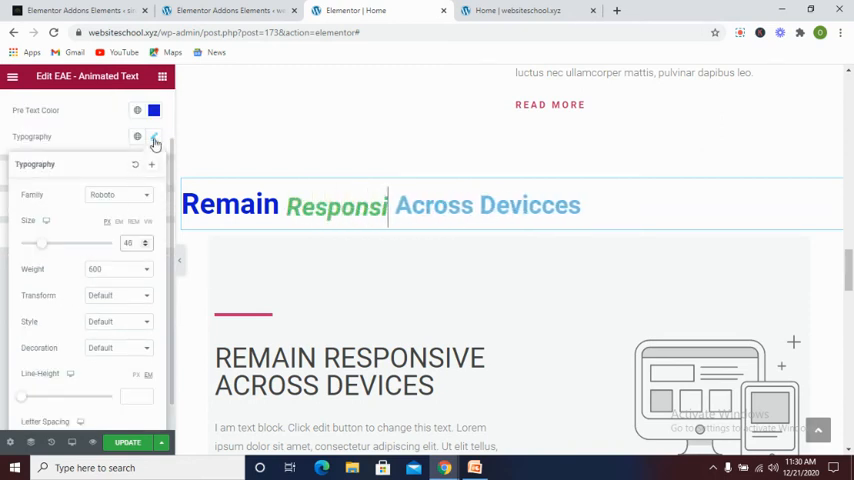
pyautogui.click(154, 138)
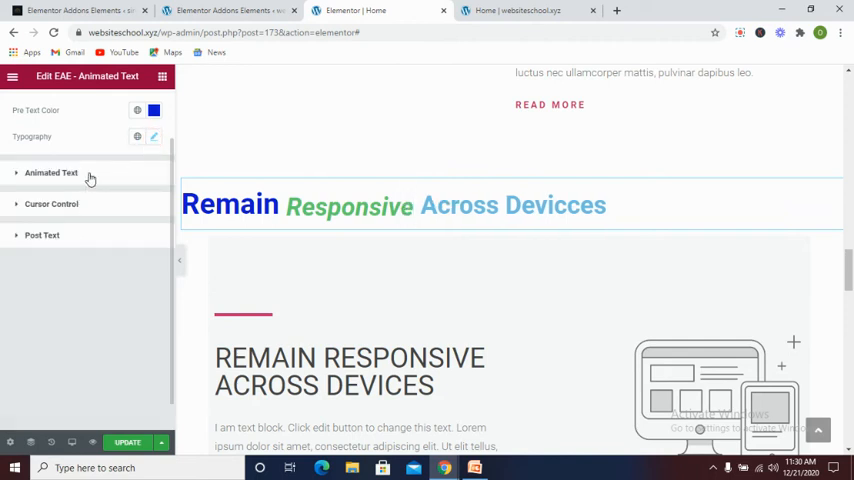
# Step: Set the Animation Text Color for 'Responsive' to red
pyautogui.click(50, 173)
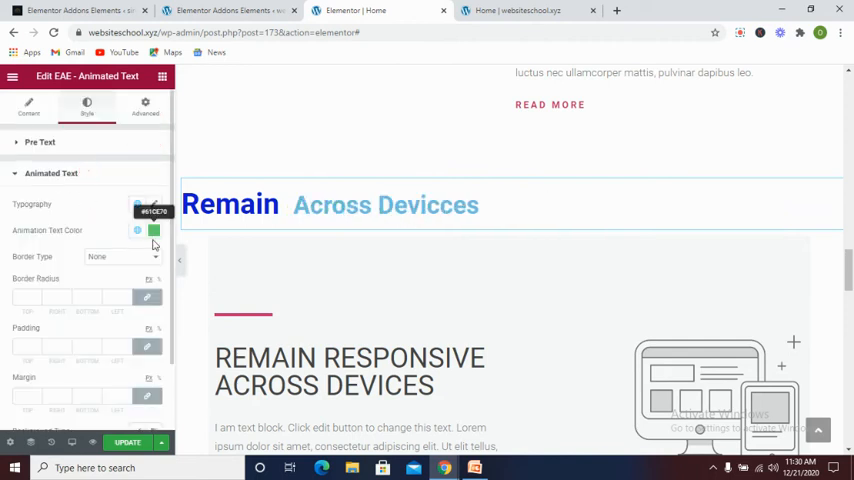
pyautogui.click(154, 230)
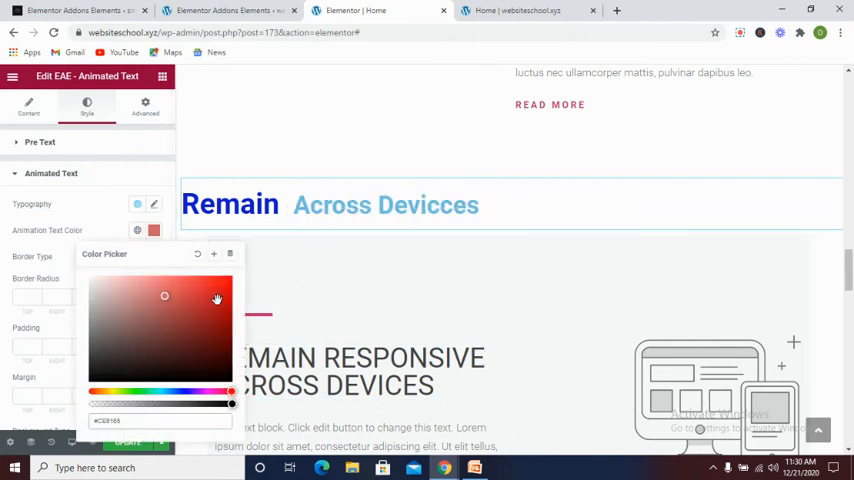
pyautogui.click(219, 292)
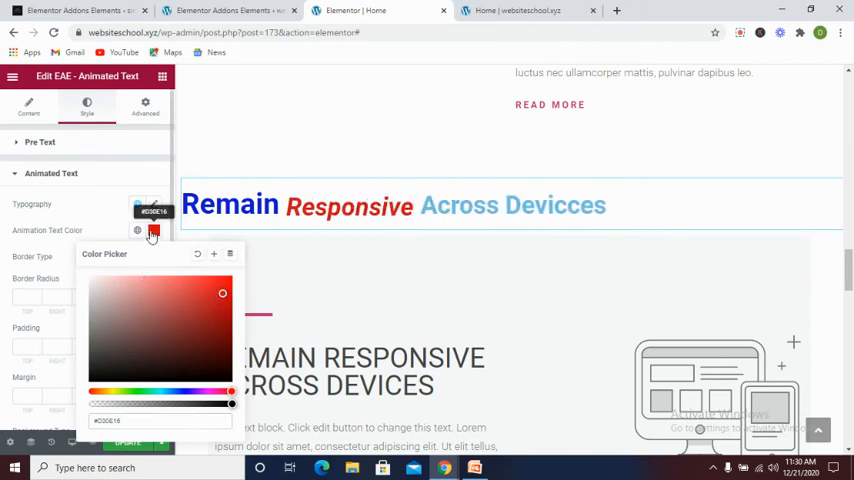
pyautogui.click(153, 230)
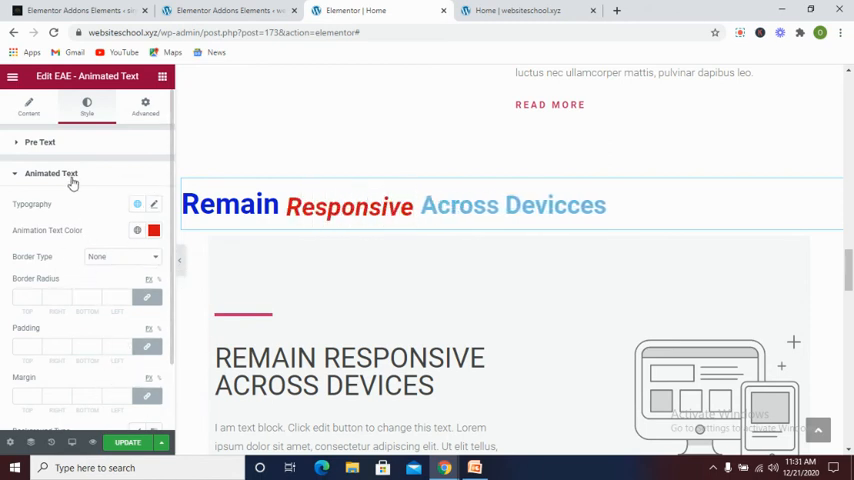
pyautogui.click(42, 236)
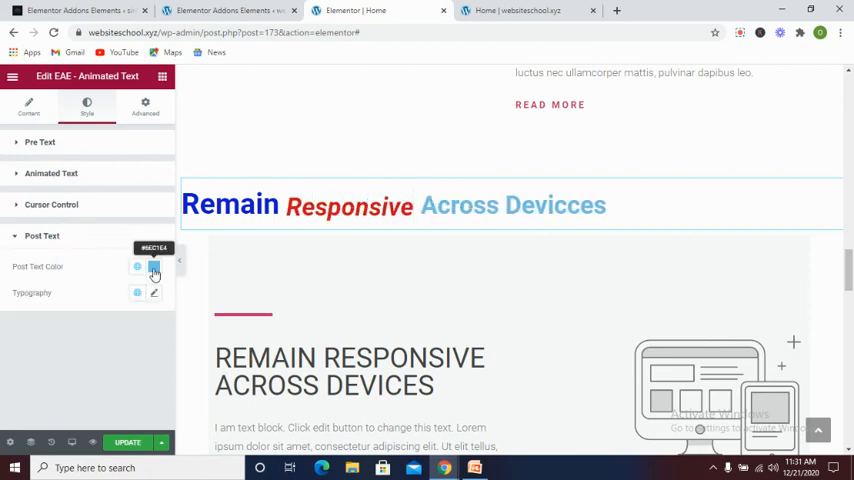
# Step: Set the Post Text Color for 'Across Devicces' to a deep blue
pyautogui.click(153, 266)
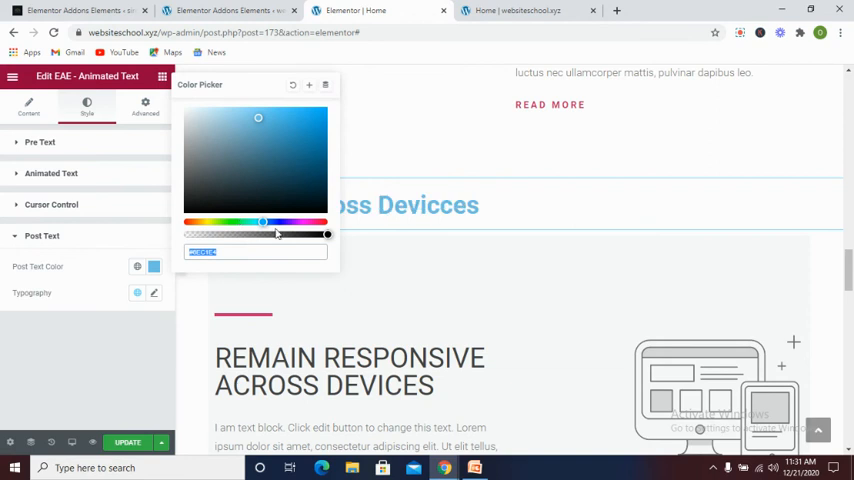
pyautogui.moveTo(263, 221); pyautogui.dragTo(273, 221)
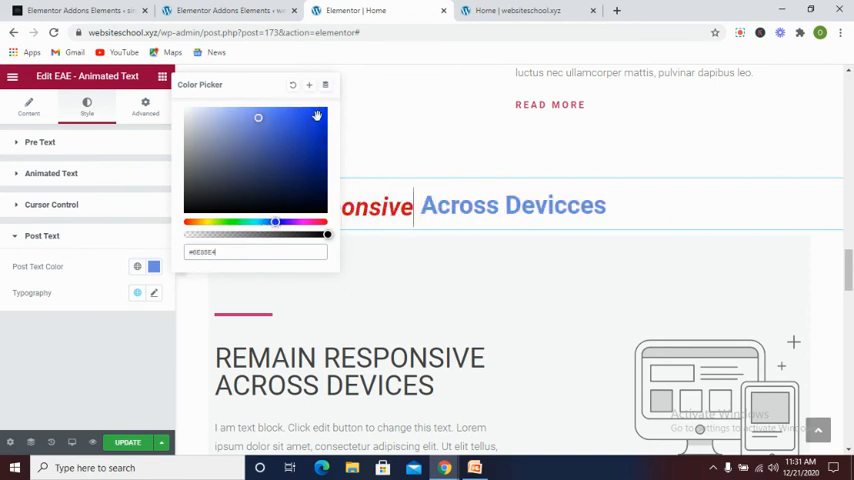
pyautogui.click(316, 117)
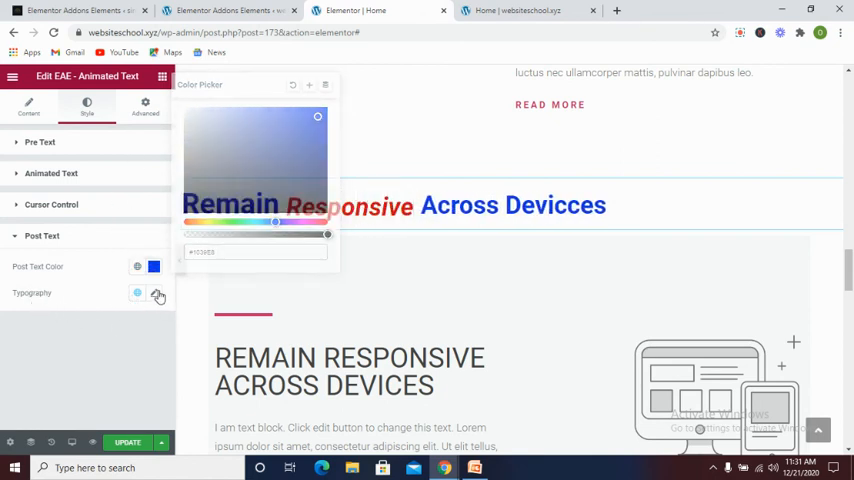
pyautogui.click(156, 293)
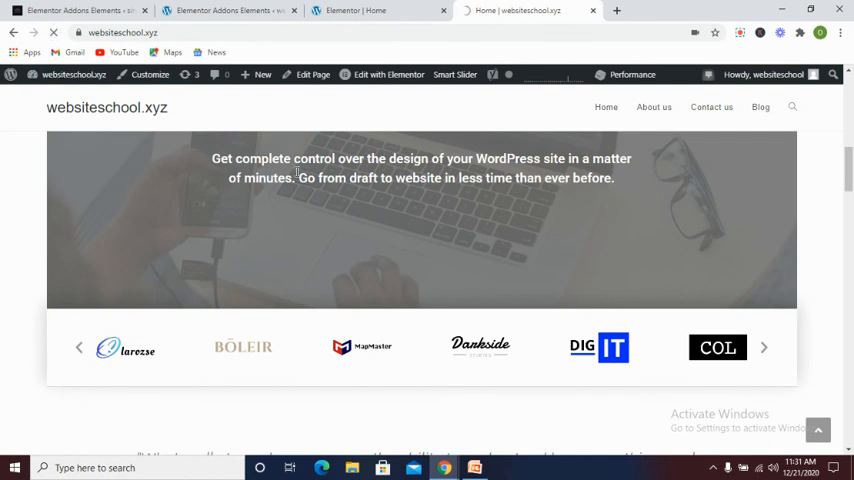
# Step: Scroll the live homepage down to the new blue 'Remain … Across Devicces' headline
pyautogui.scroll(-3)
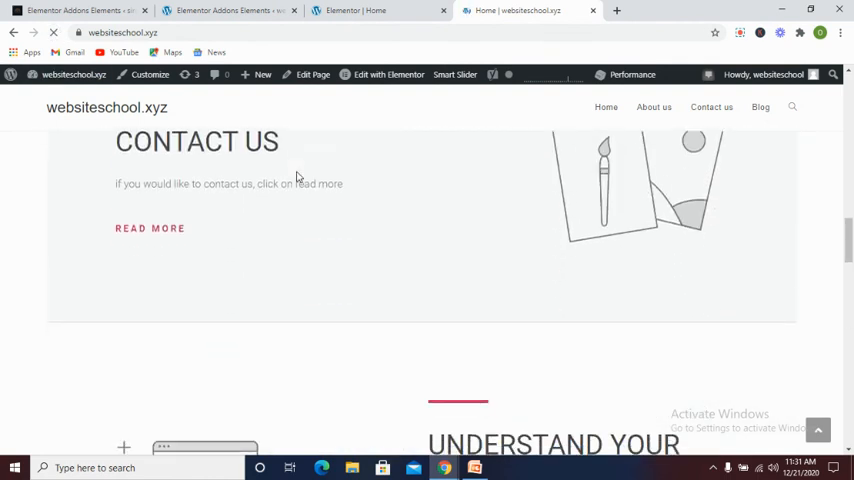
pyautogui.scroll(-3)
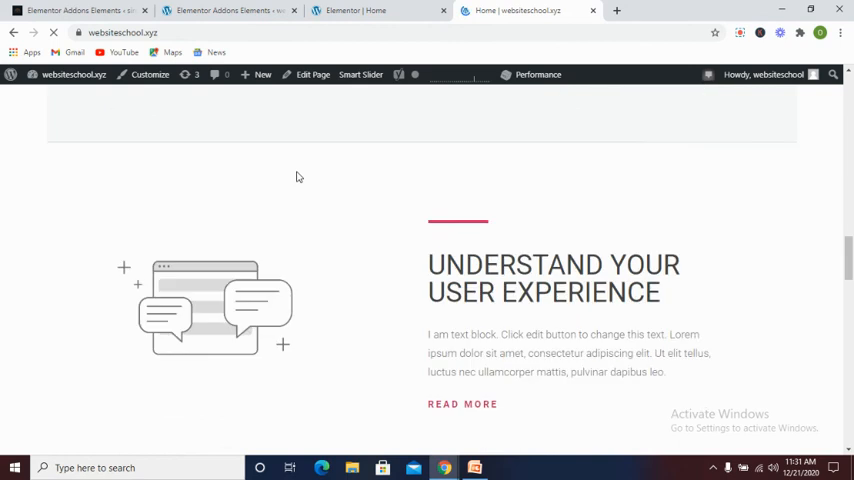
pyautogui.scroll(-3)
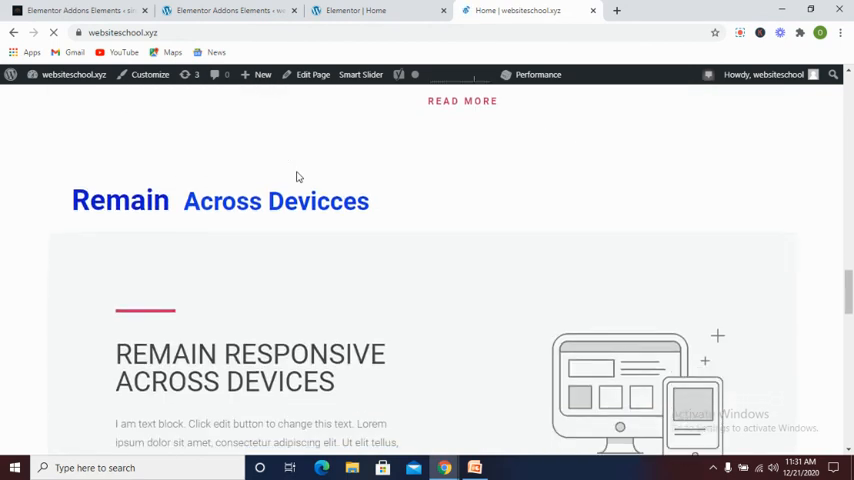